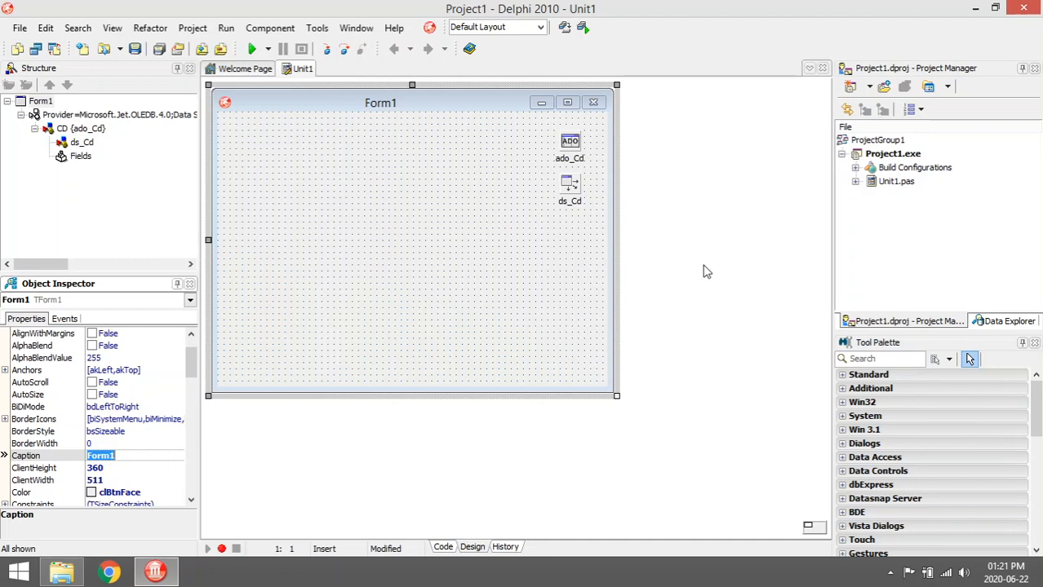
Find TDBNavigator in the Tool Palette and place it on the form.
type("d")
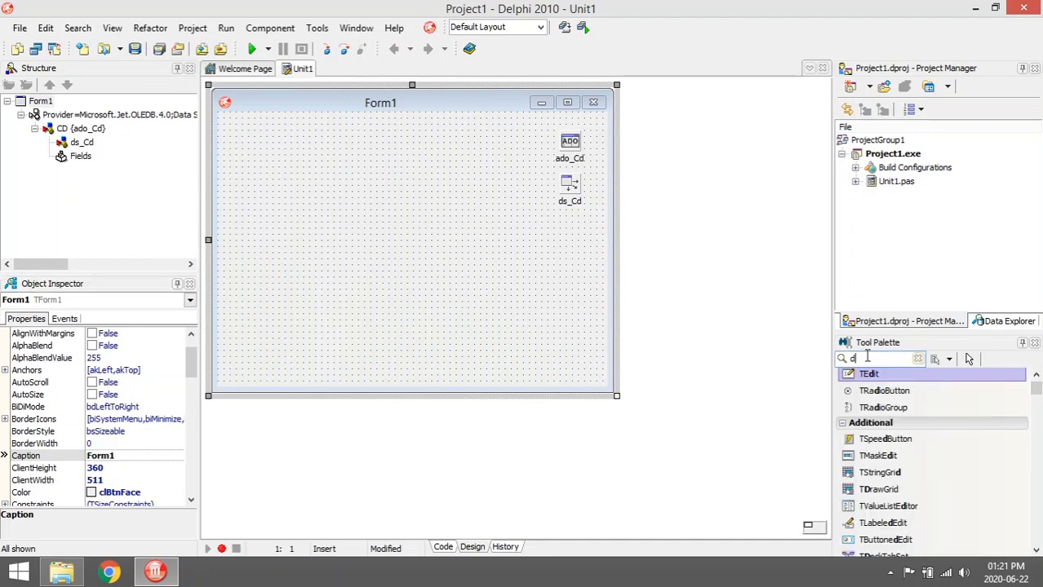
type("dbn")
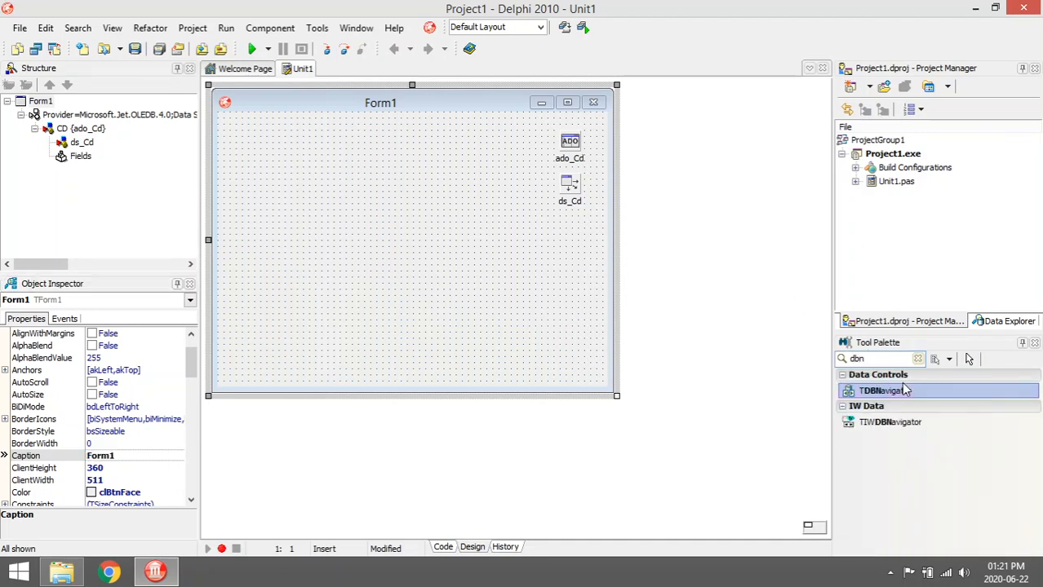
left_click(881, 390)
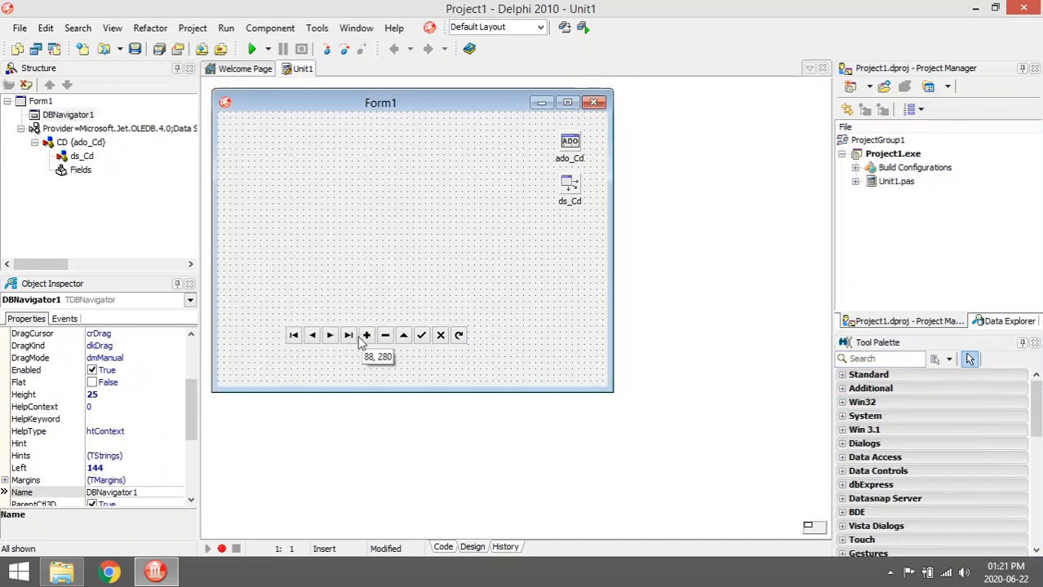
left_click(570, 219)
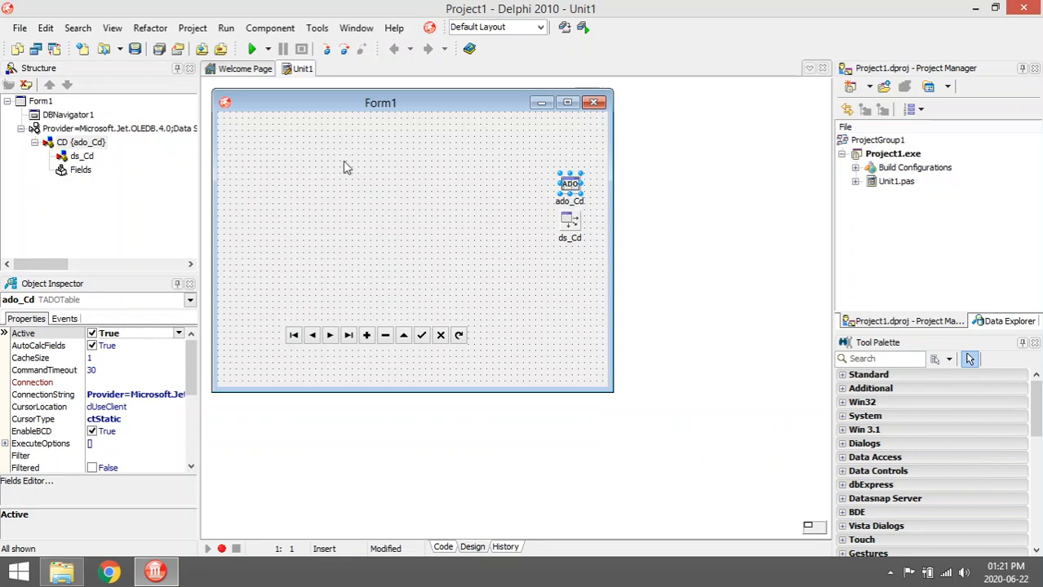
mouse_move(571, 186)
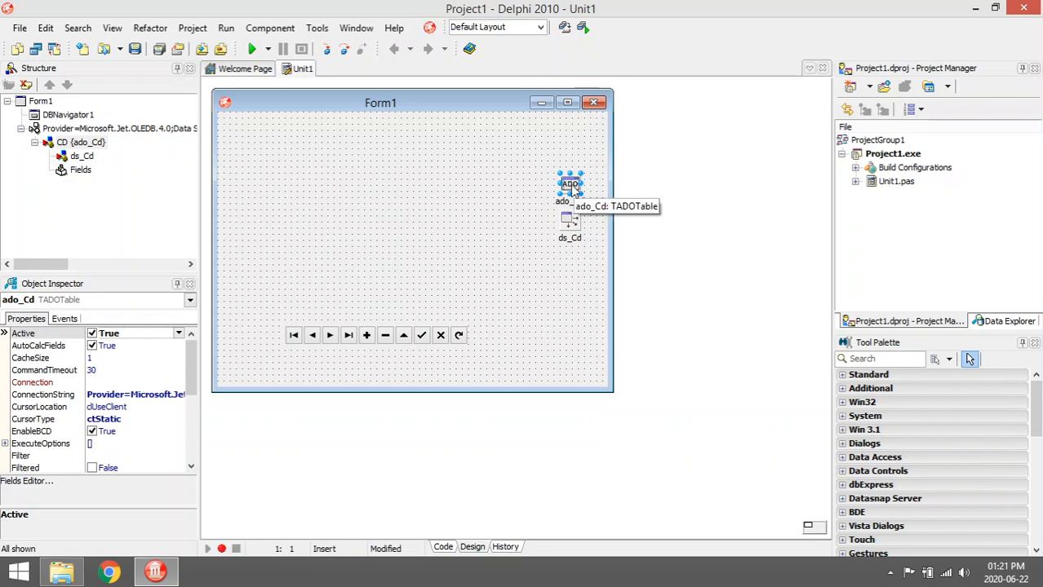
Add all ado_Cd fields in the Fields Editor so Artist, CDName, Genre, ReplacementValue and OwnerID land on the form.
right_click(569, 183)
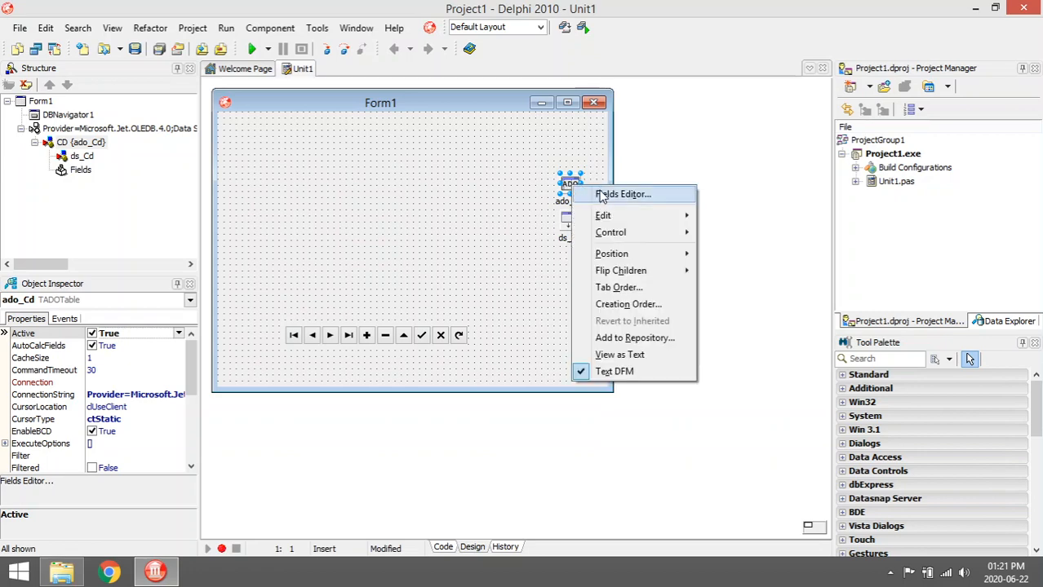
left_click(623, 194)
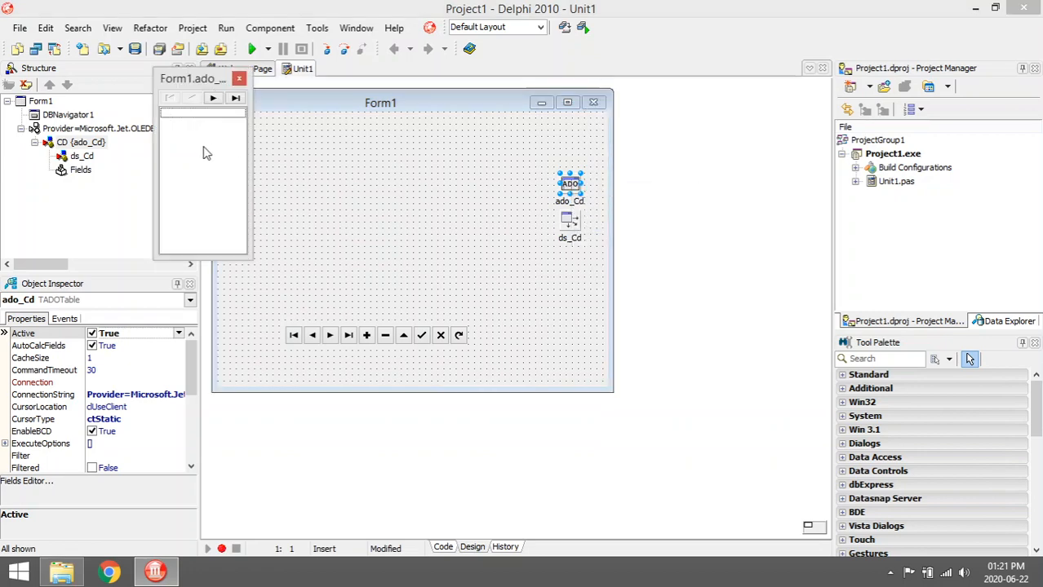
right_click(204, 150)
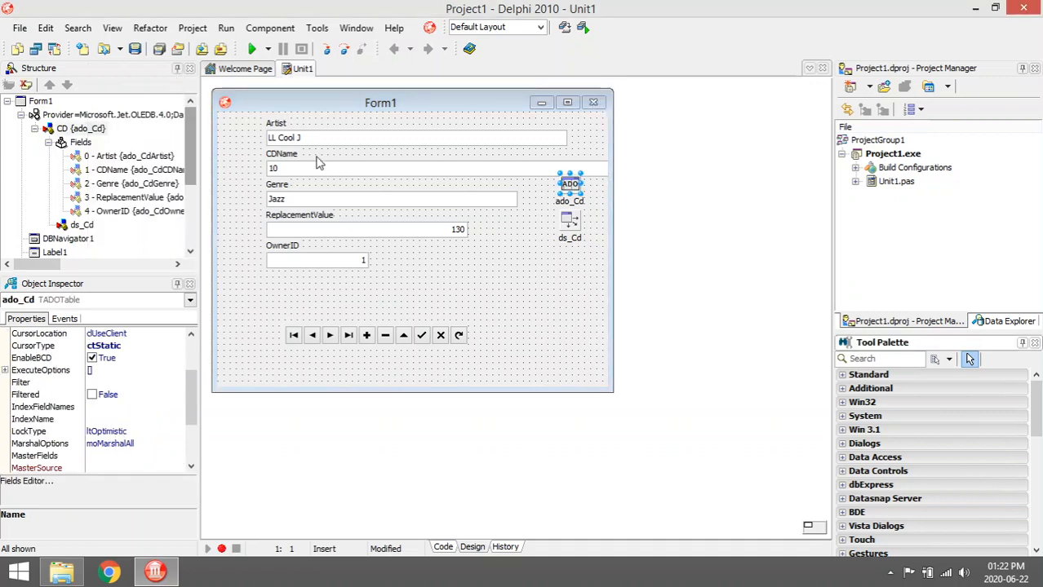
Set DBNavigator1's DataSource to ds_Cd so it follows the CD records.
left_click(375, 336)
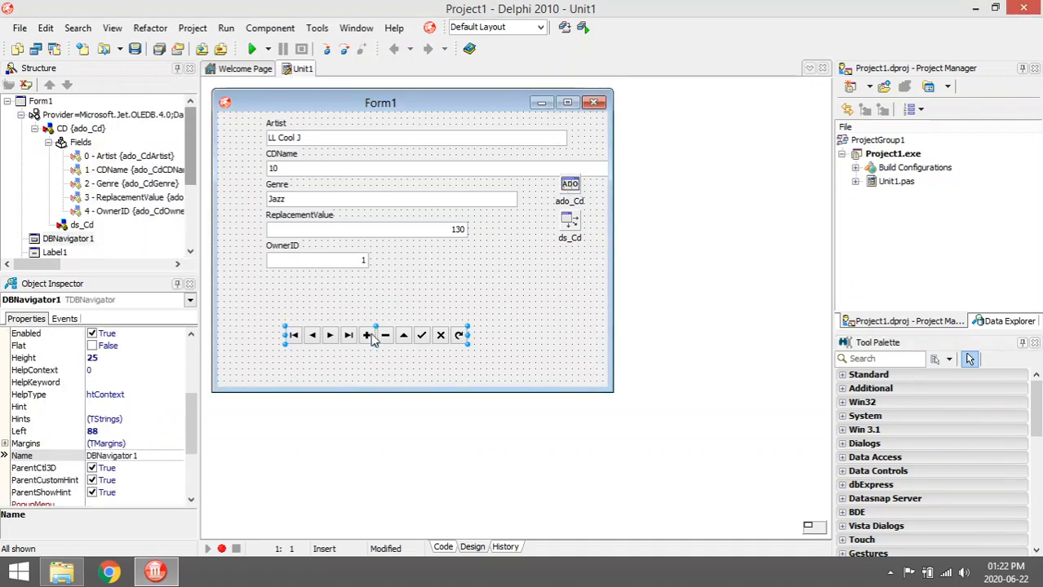
mouse_move(375, 337)
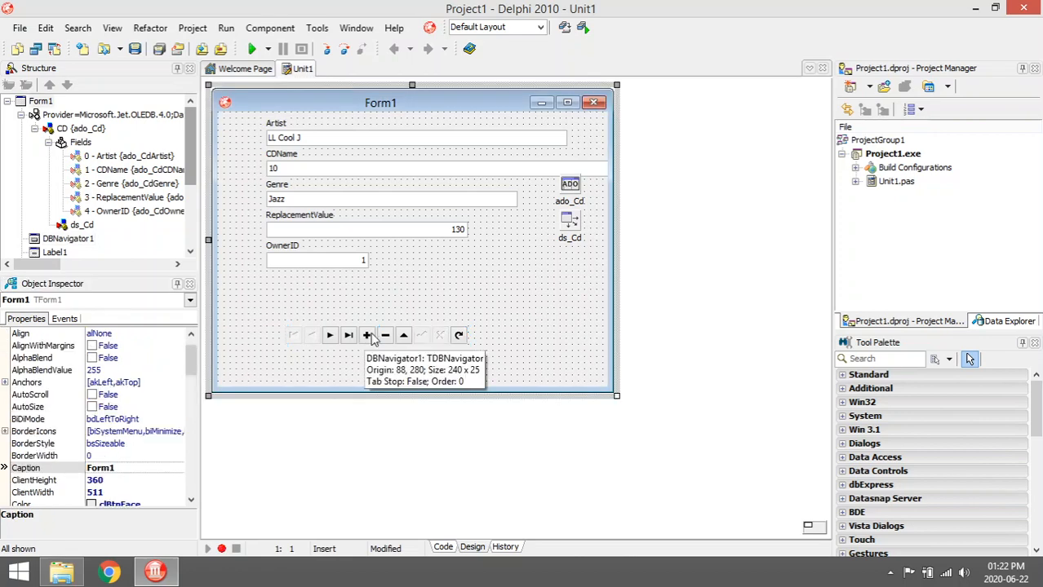
mouse_move(379, 140)
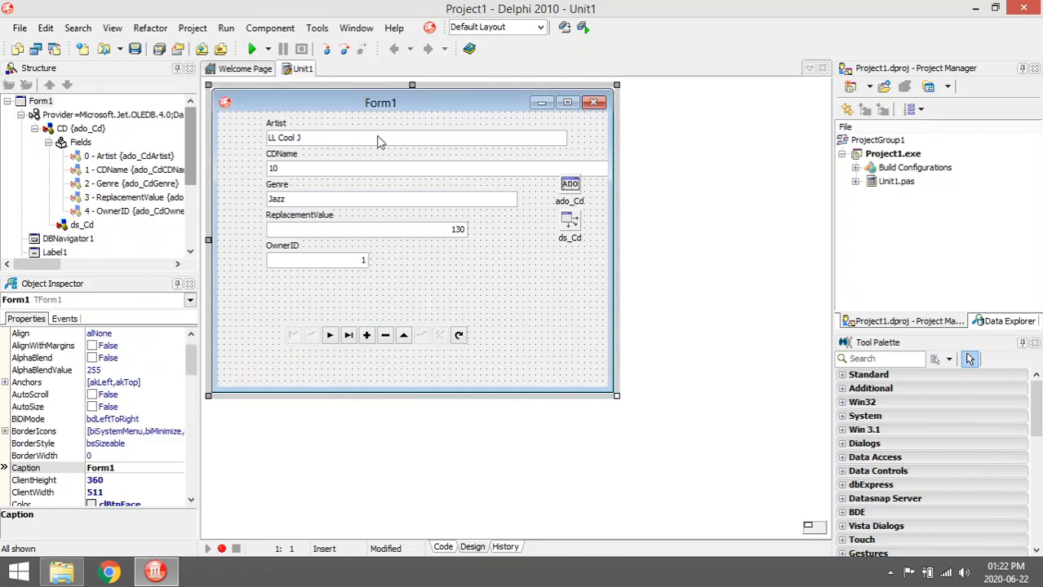
mouse_move(555, 209)
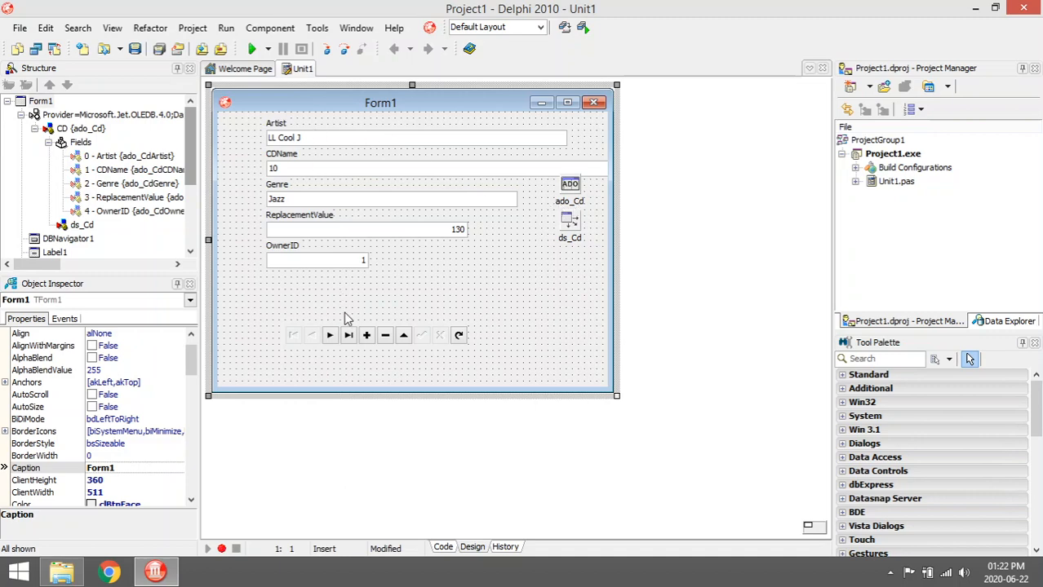
left_click(255, 49)
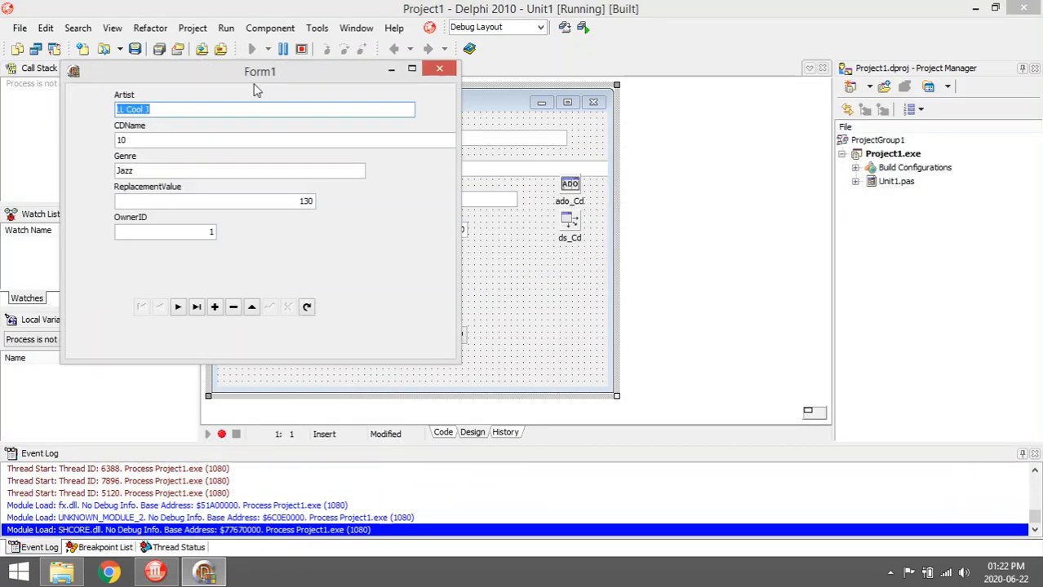
Browse from Celine Dion to Korn with the navigator's next/prior buttons, then close the running form.
left_click(196, 307)
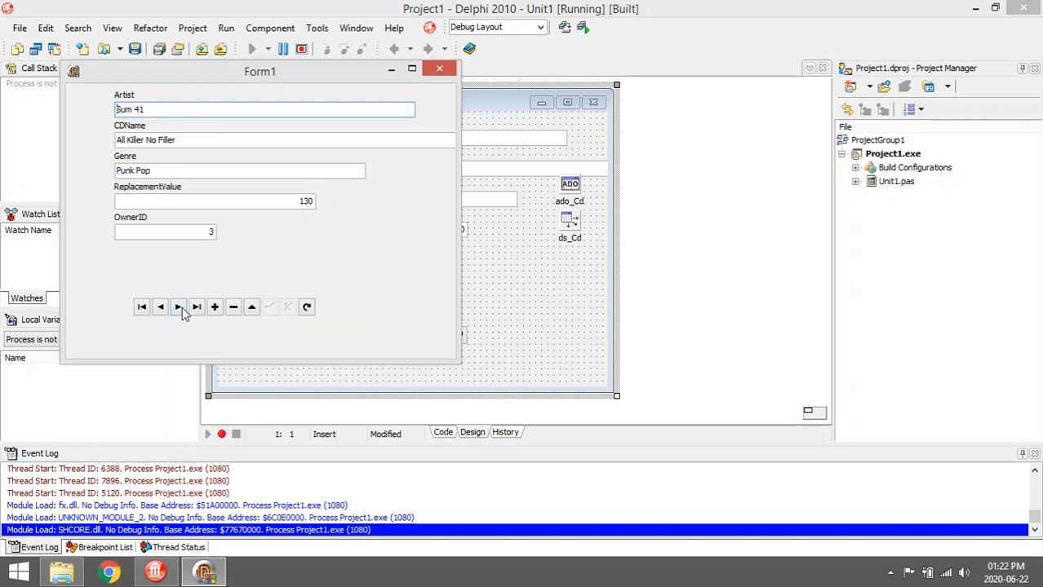
left_click(160, 307)
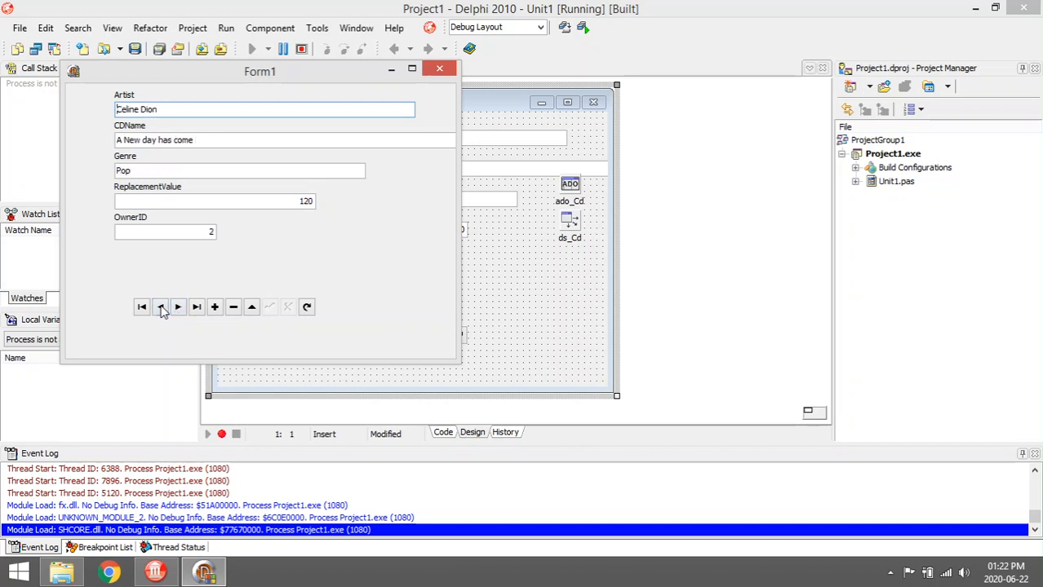
left_click(140, 307)
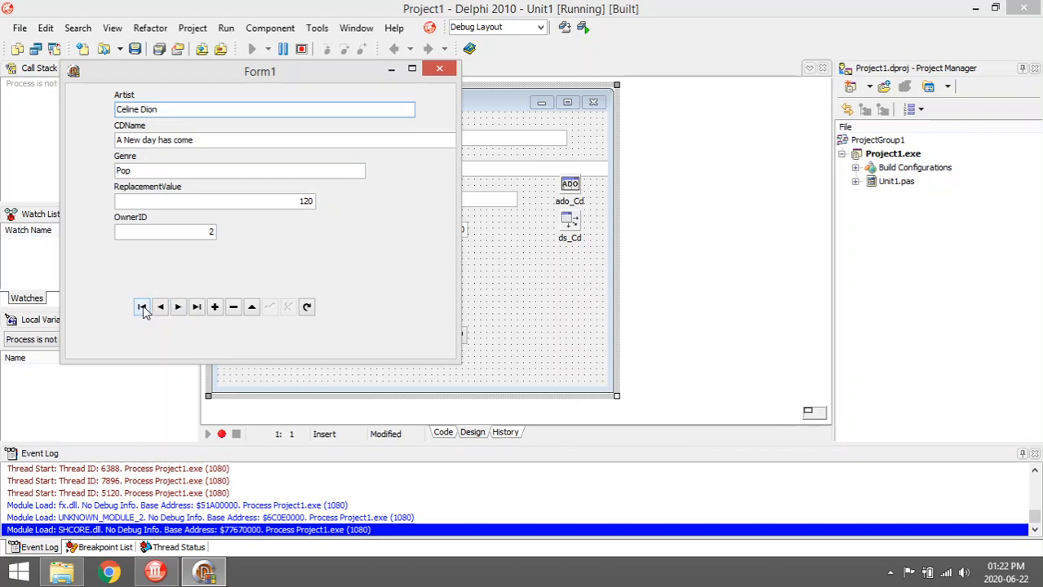
mouse_move(212, 325)
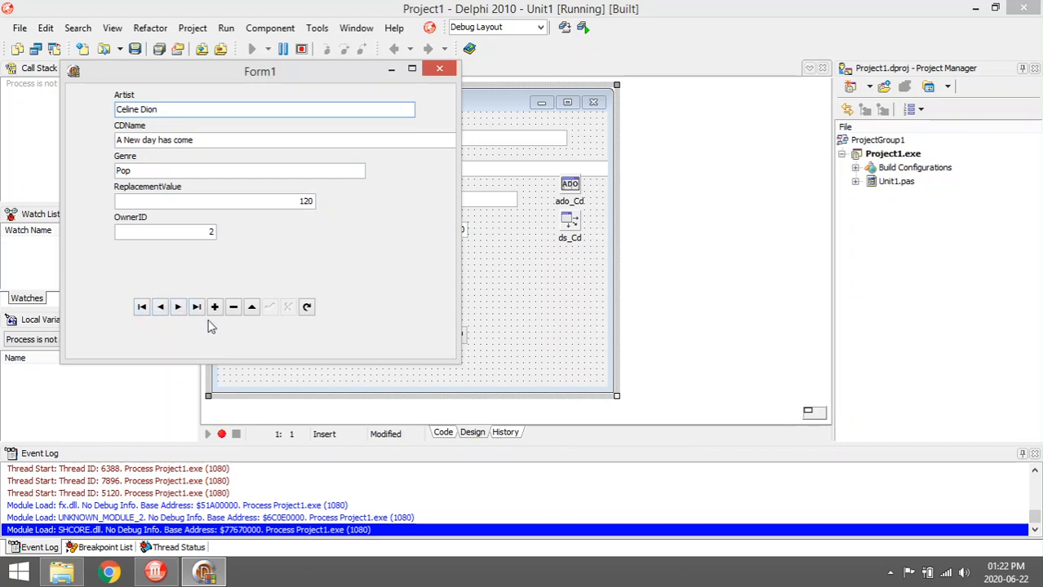
mouse_move(235, 326)
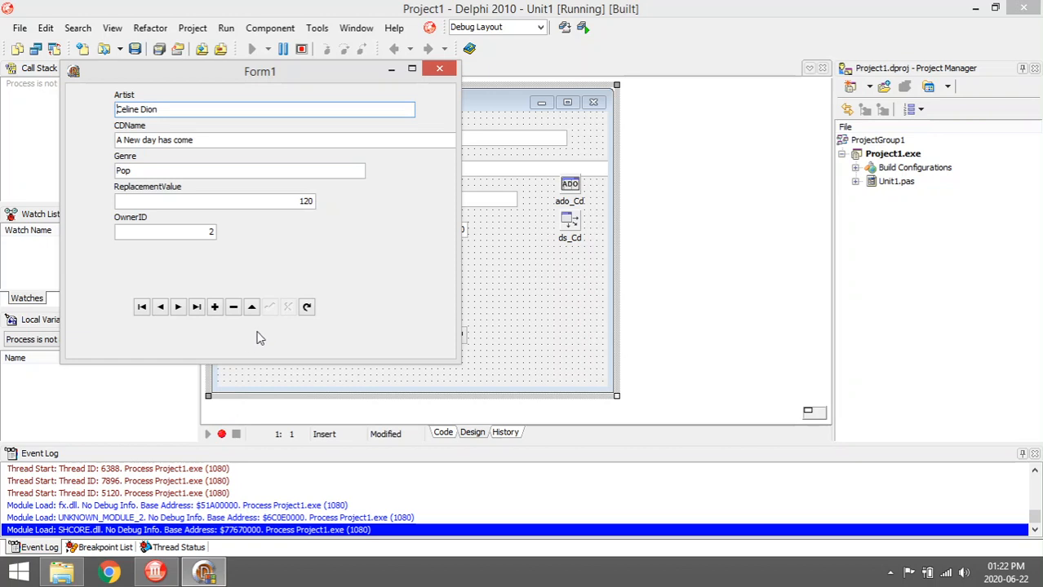
mouse_move(272, 328)
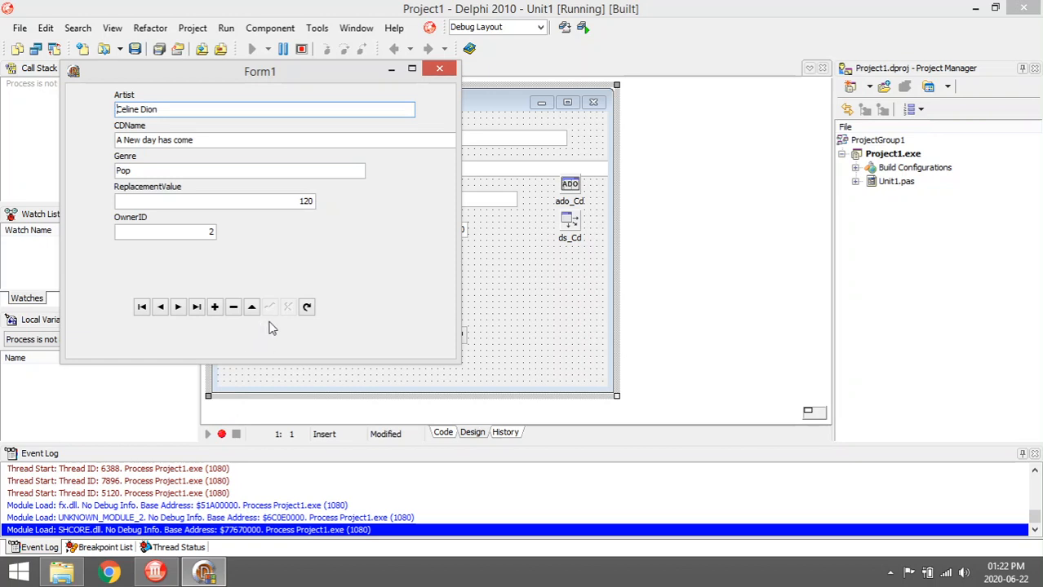
mouse_move(273, 318)
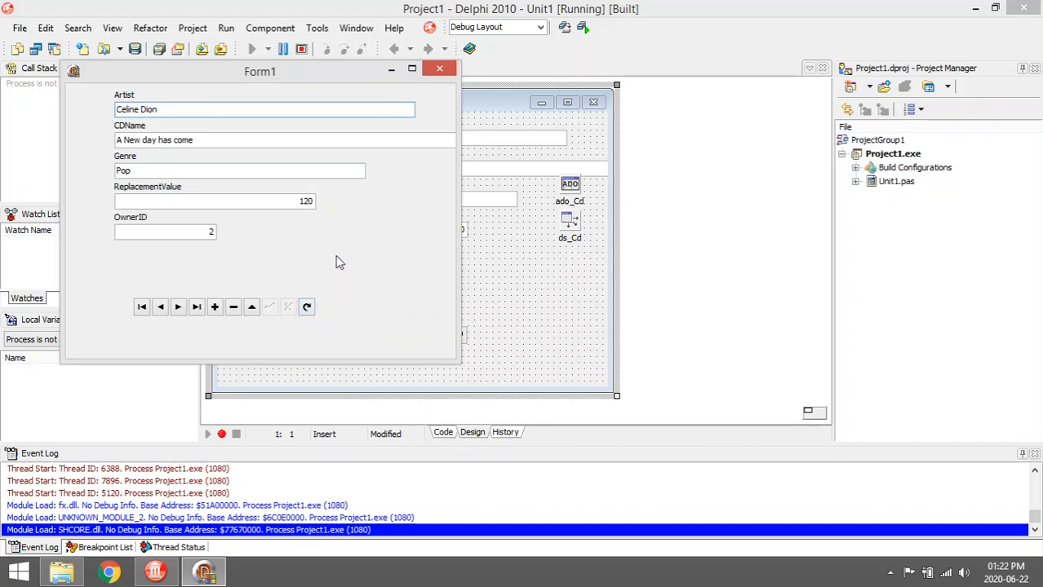
left_click(177, 307)
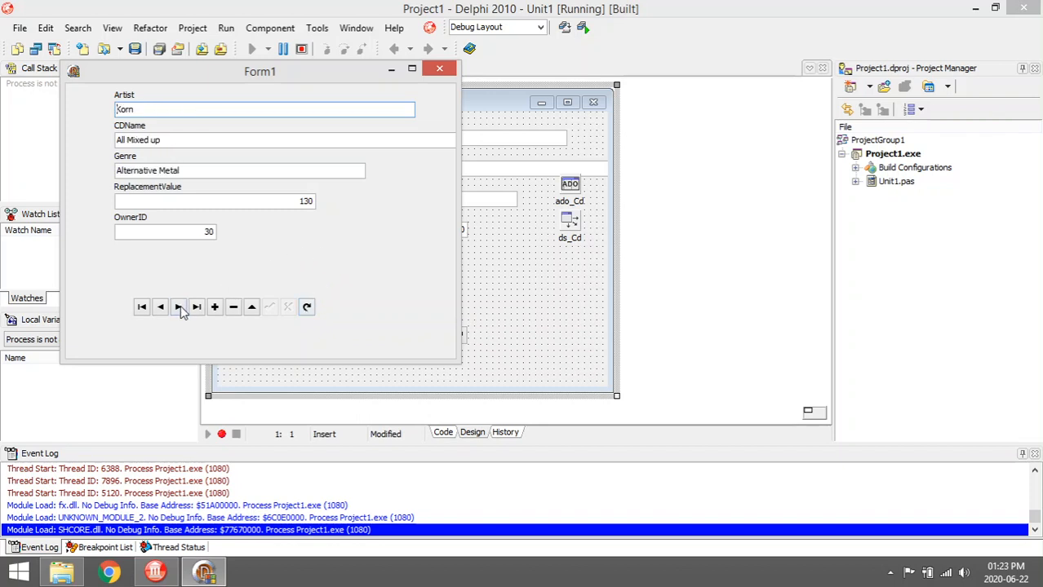
left_click(160, 306)
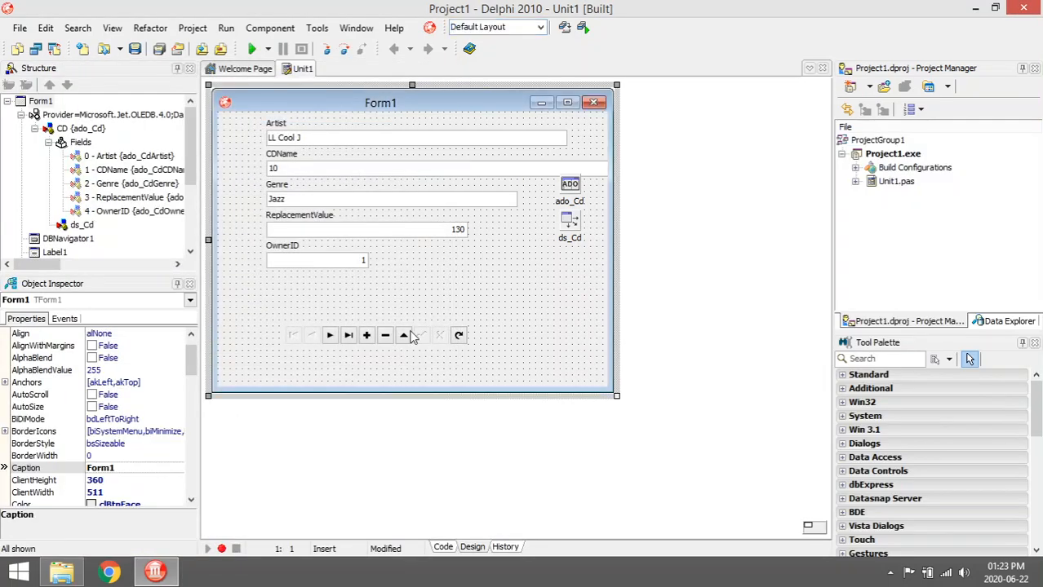
Set DBNavigator1 VisibleButtons nbInsert through nbRefresh to False and run the project.
left_click(375, 336)
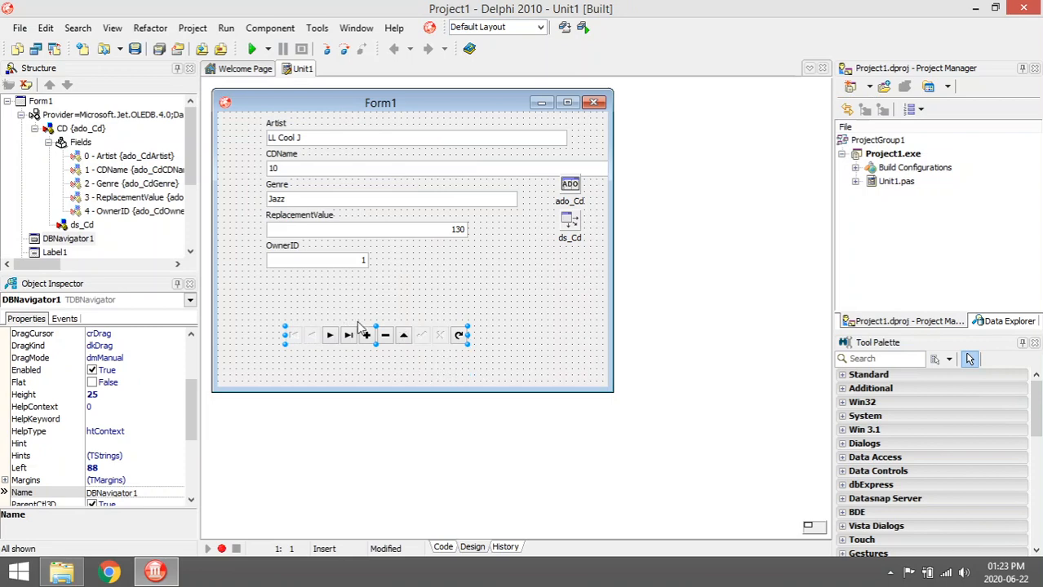
scroll("down", 3)
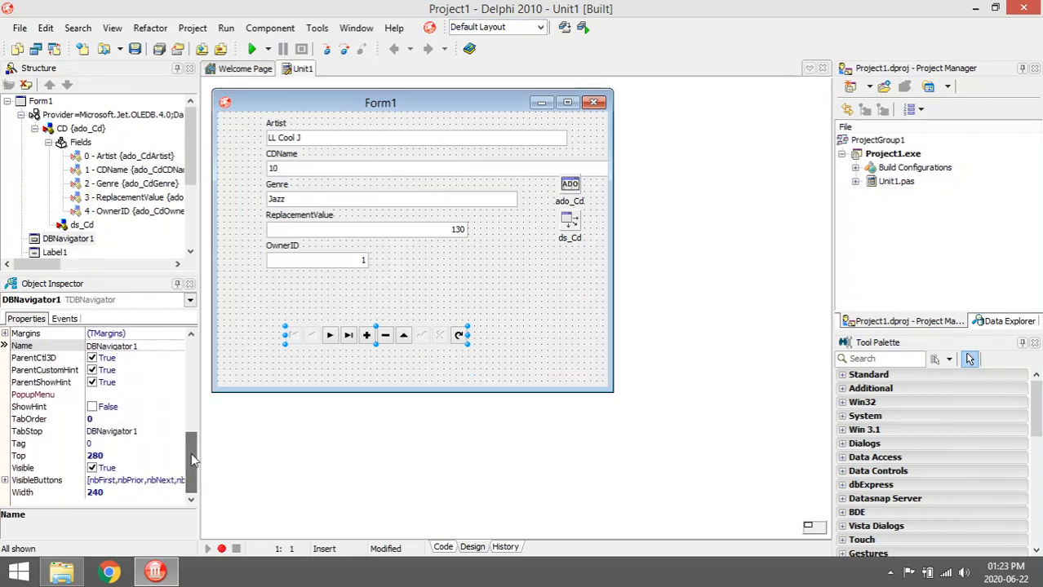
mouse_move(401, 349)
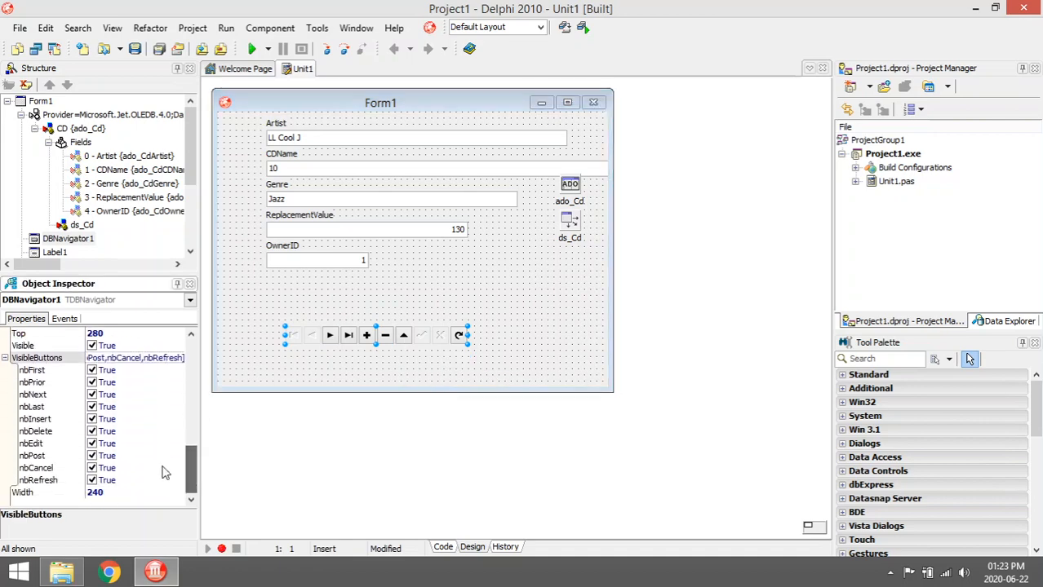
left_click(92, 431)
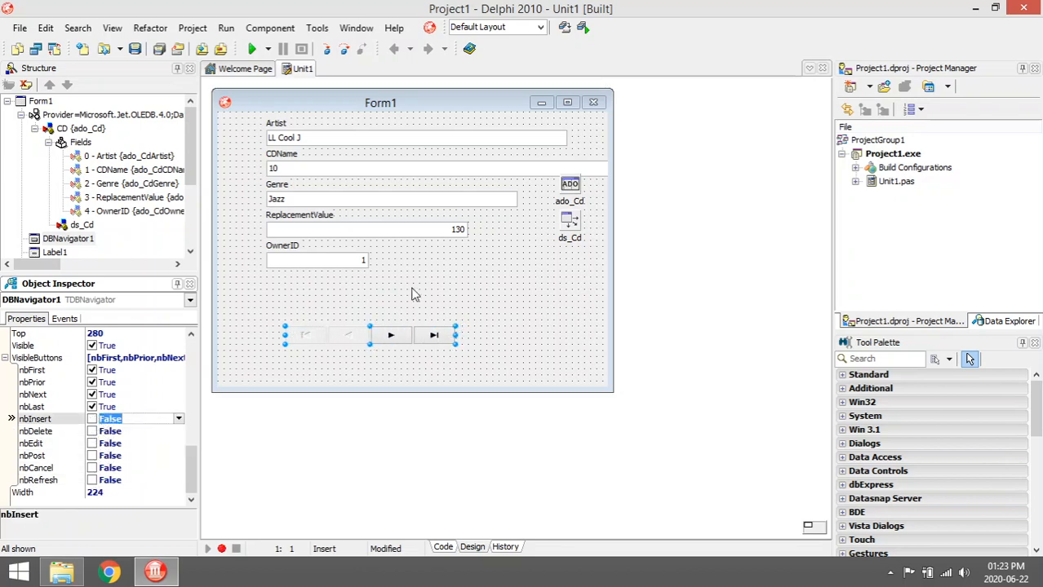
left_click(473, 290)
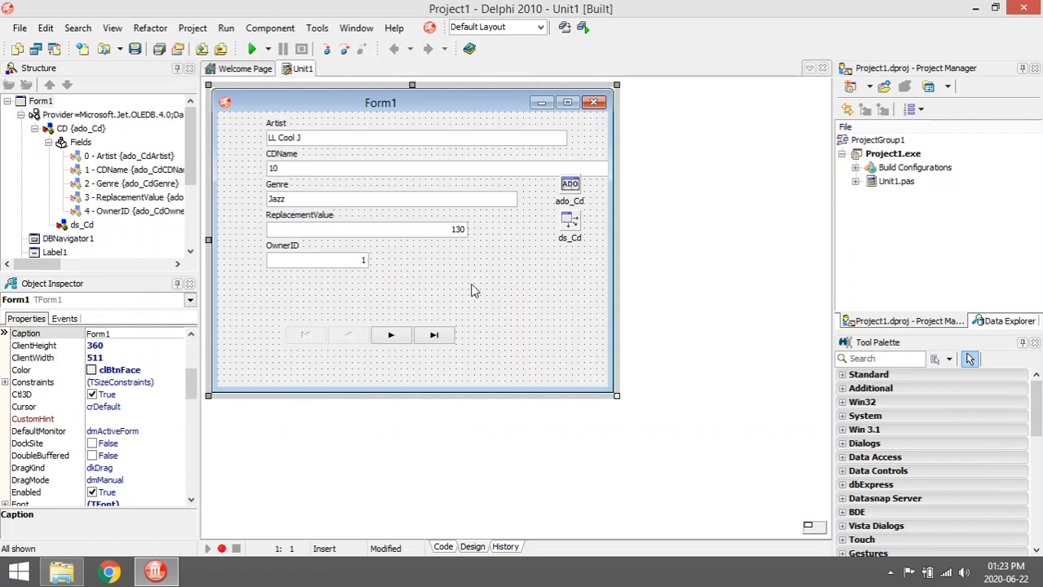
mouse_move(525, 305)
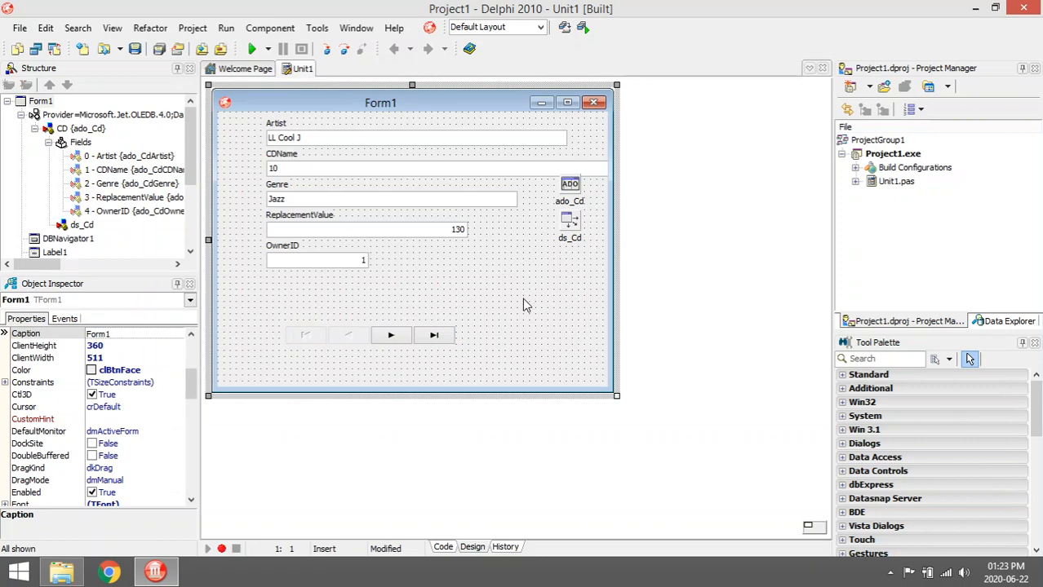
mouse_move(365, 338)
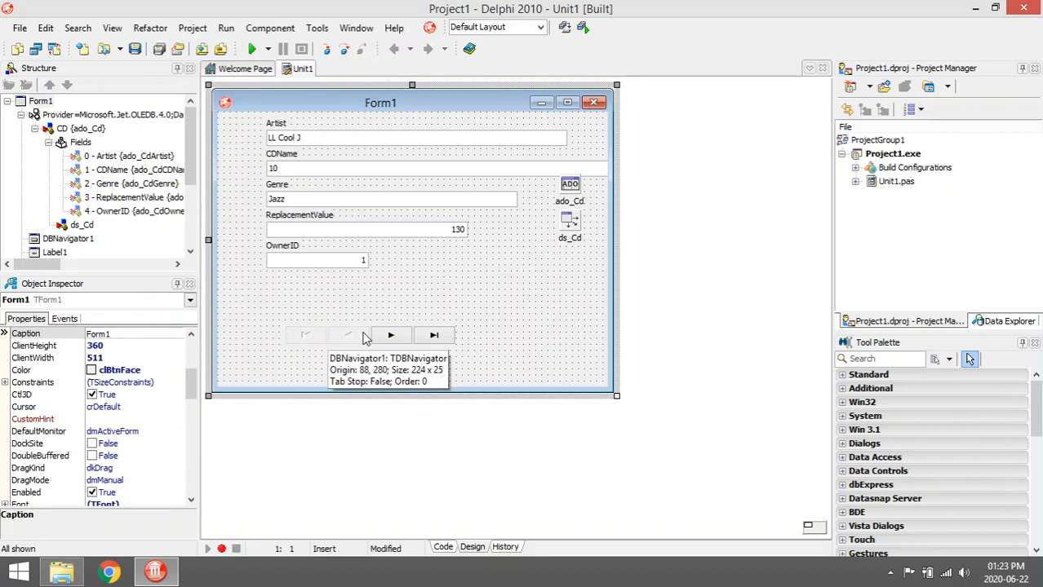
left_click(367, 336)
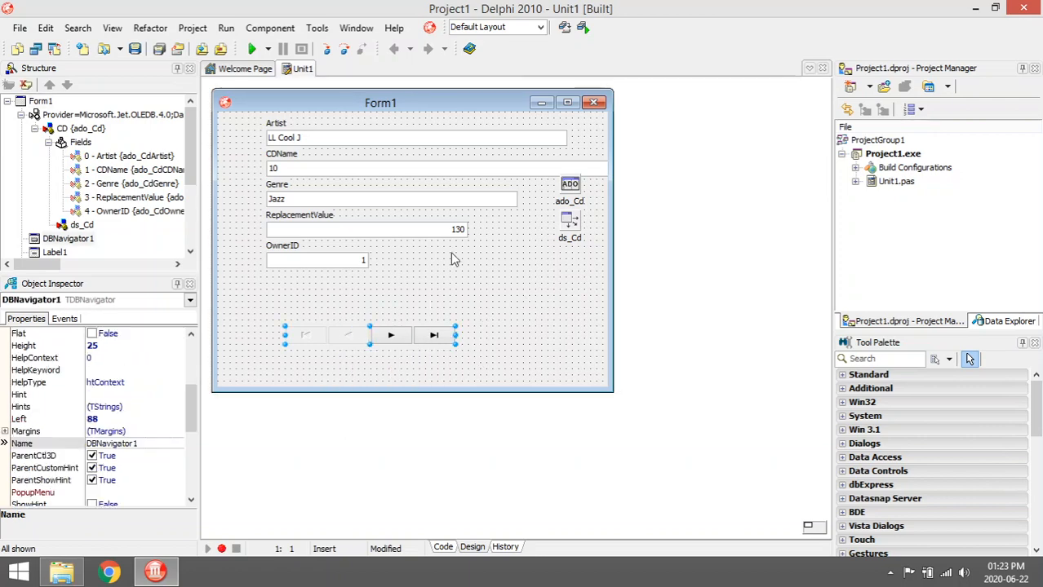
left_click(255, 49)
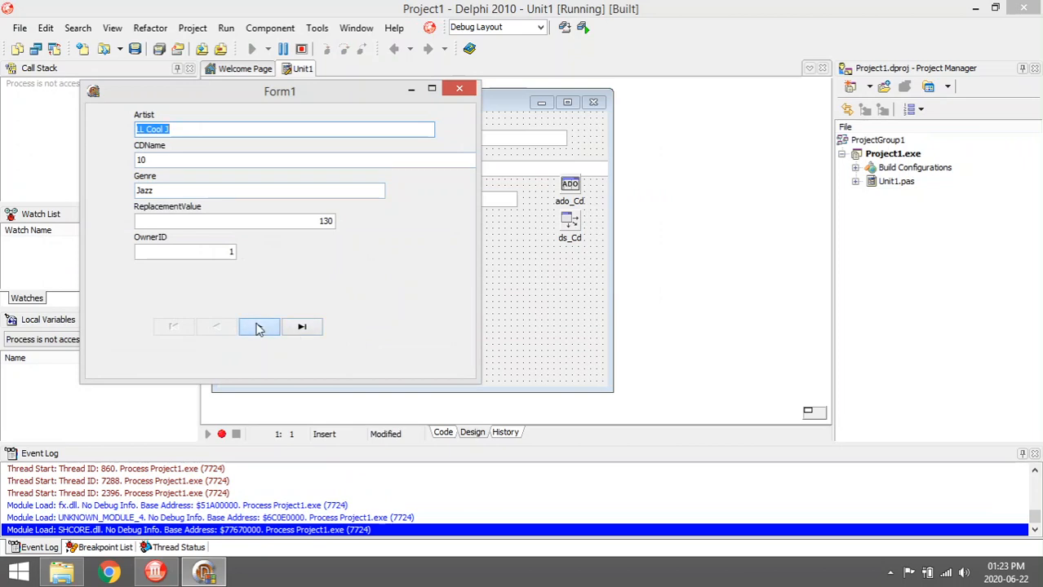
Jump from LL Cool J to the last record, Matchbox Twenty, with the navigator's Last button.
left_click(259, 327)
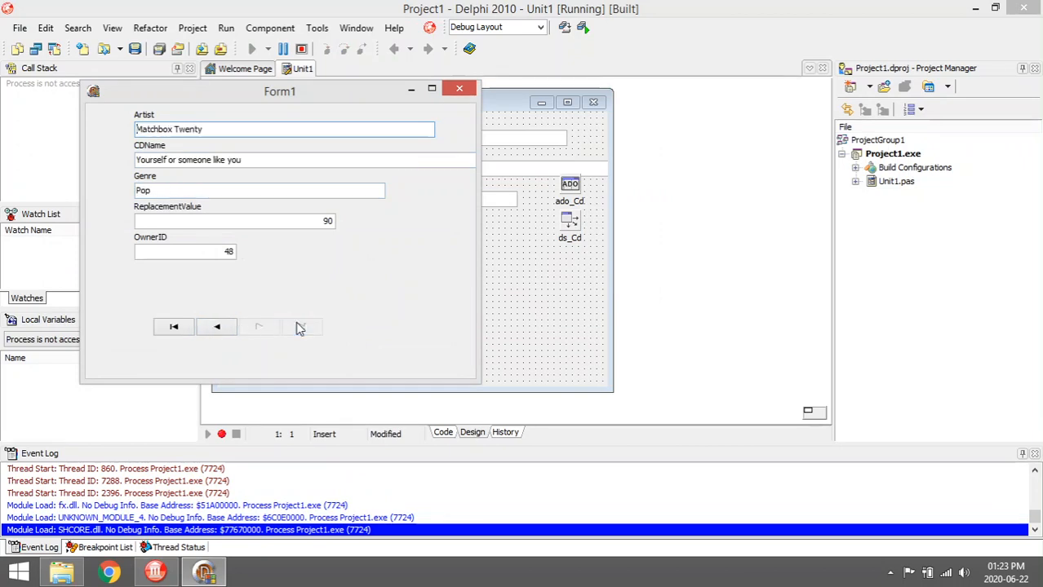